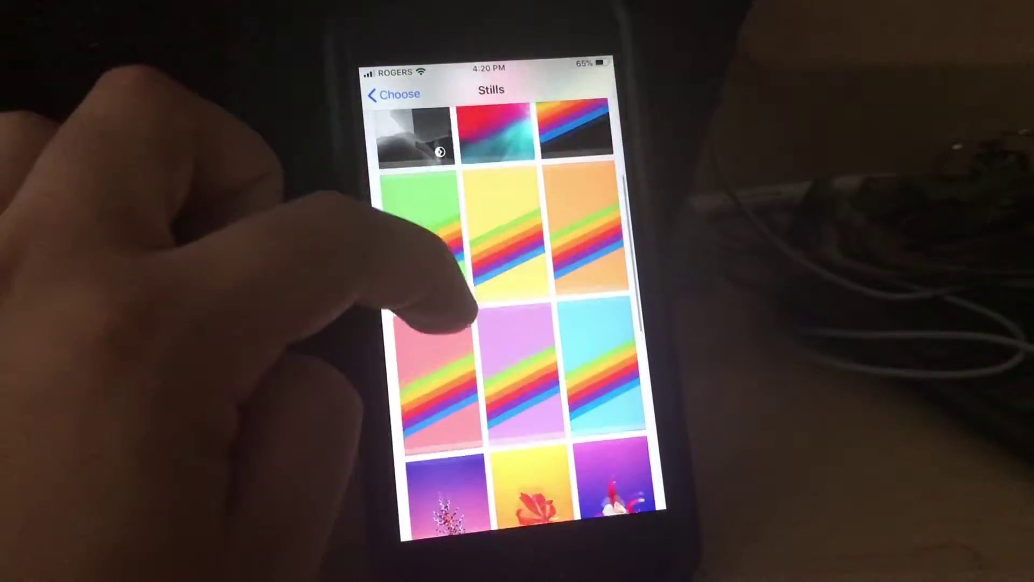
- Scroll through the grid of still wallpapers
{"action": "scroll", "scroll_direction": "down", "scroll_amount": 3}
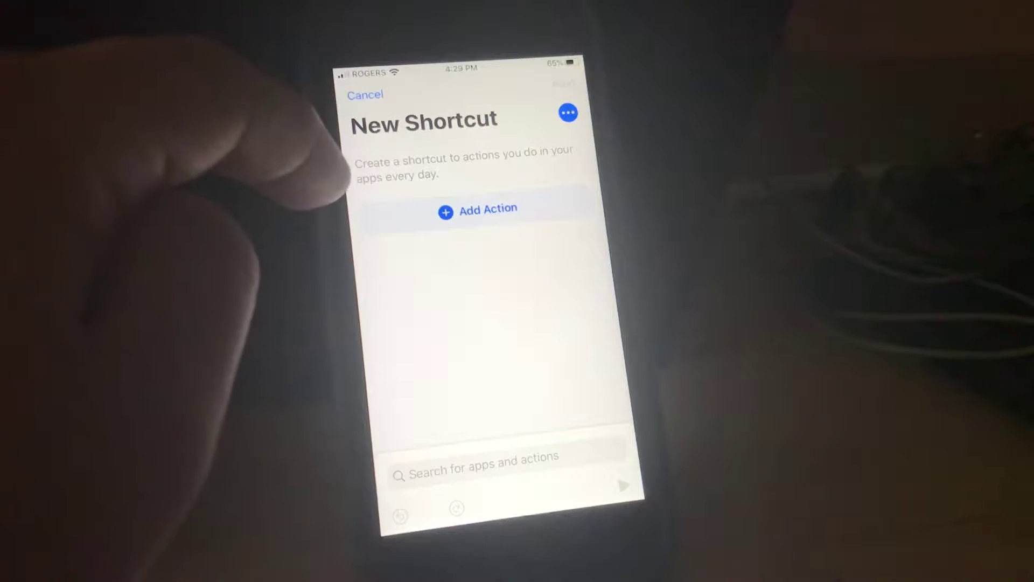
- Show the Apps list for adding an action to the new shortcut
{"action": "left_click", "coordinate": [477, 208]}
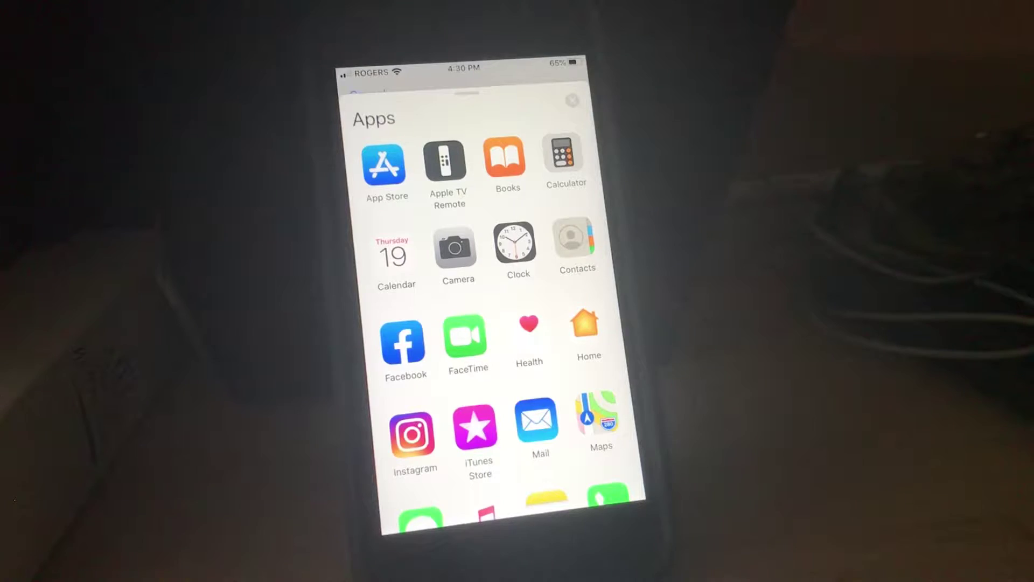